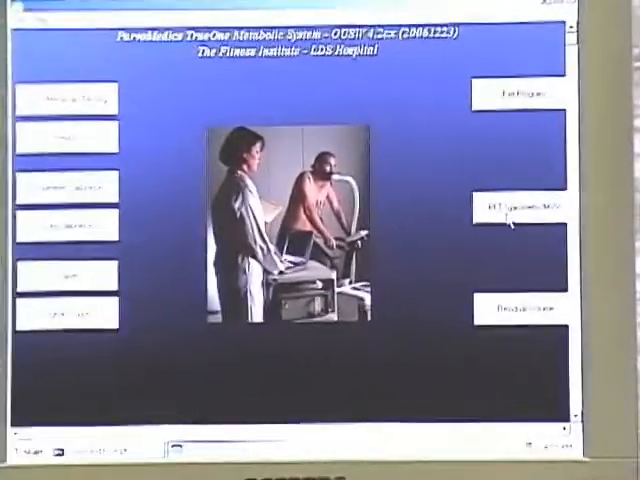
Launch the PFT Spirometry/MVV module from the TrueOne main menu
left_click(522, 208)
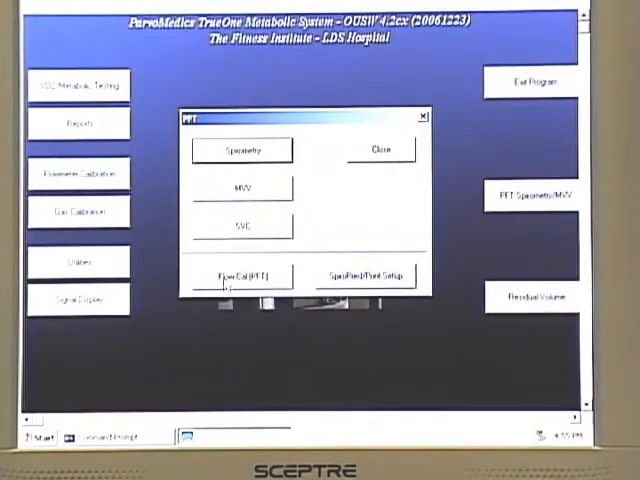
Start Flow Cal (PFT), bringing up the baseline temperature, pressure and humidity form
left_click(240, 276)
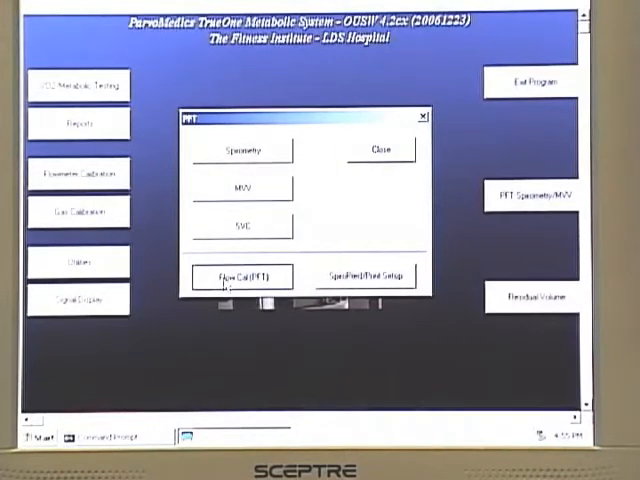
left_click(240, 276)
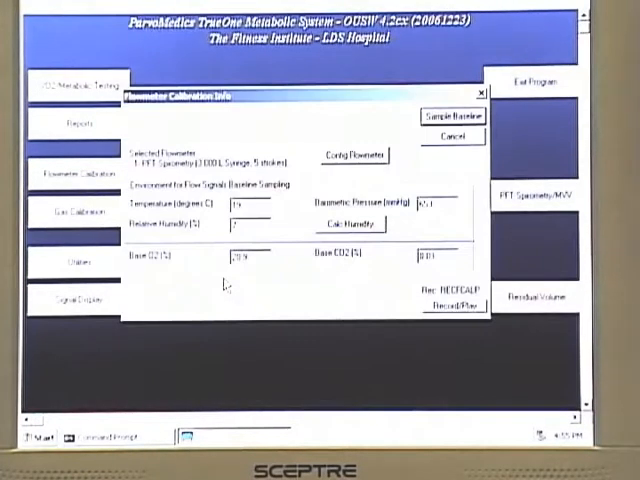